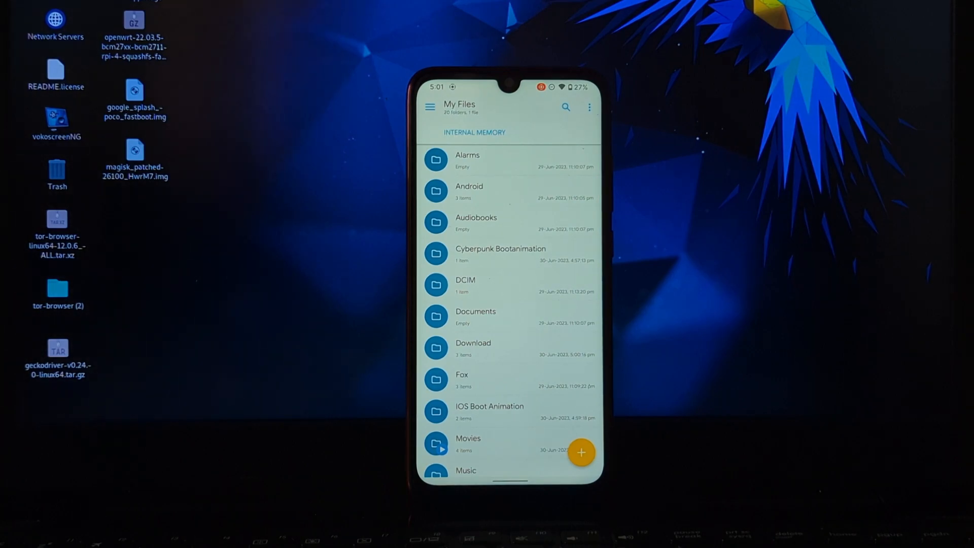
Switch from My Files to the Magisk app, showing Magisk 26.1 with Zygisk enabled.
left_click(500, 254)
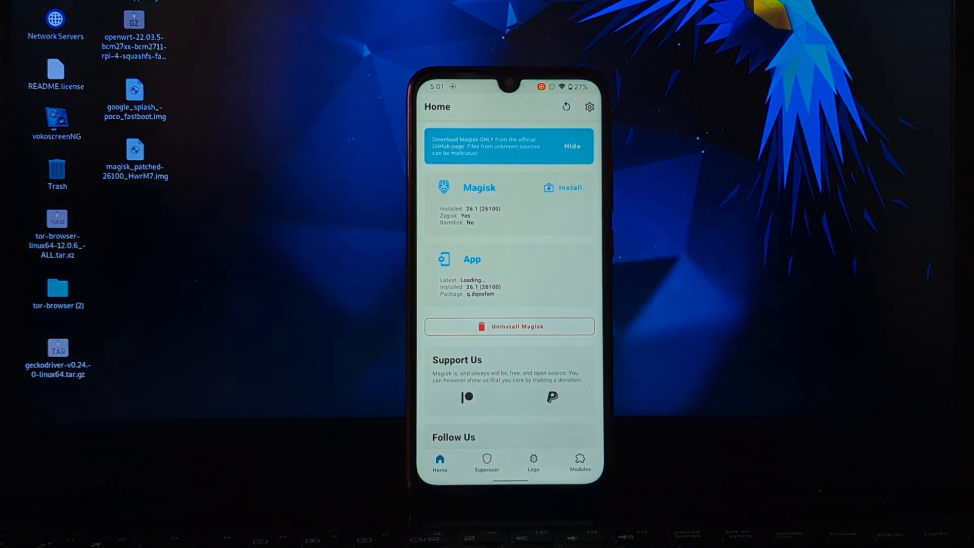
Install CyberPunk.zip from storage in Magisk's Modules and confirm the installation.
left_click(579, 463)
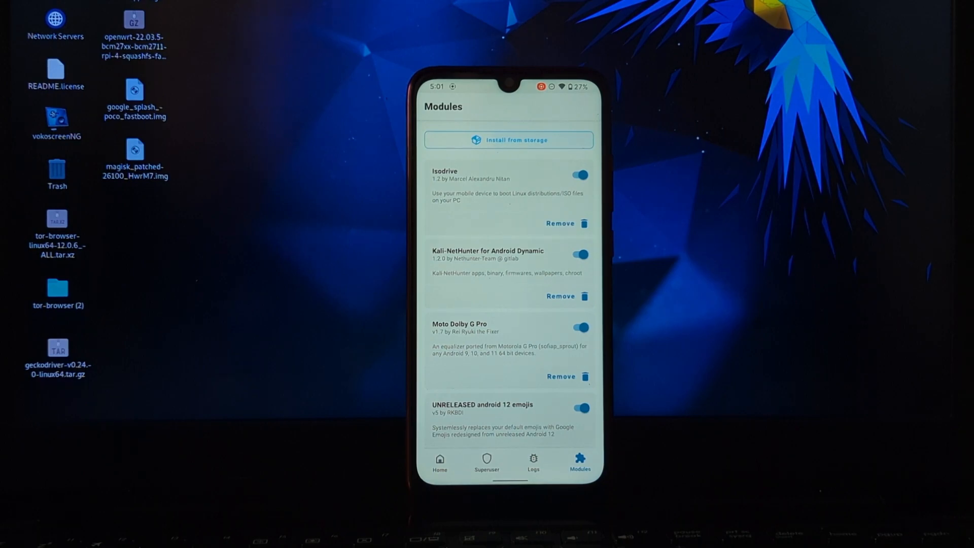
left_click(509, 140)
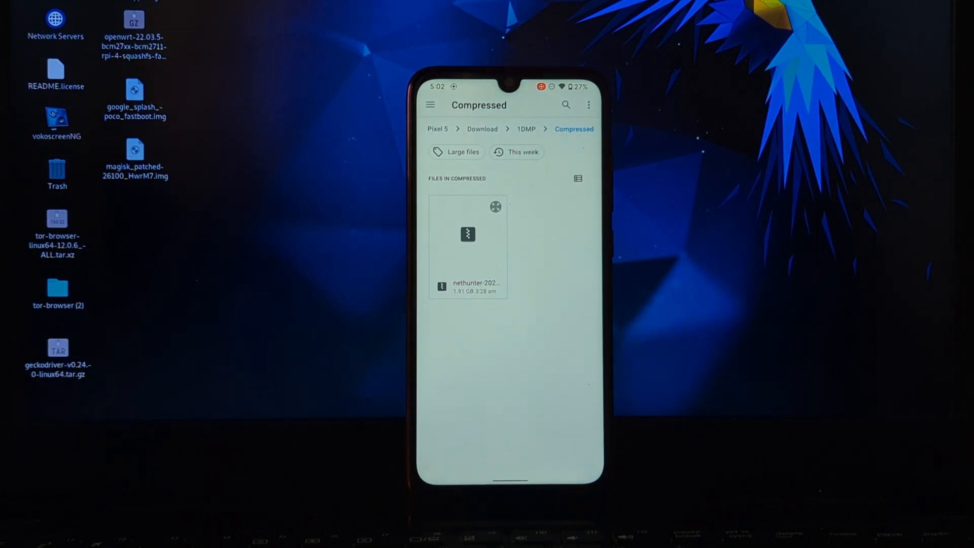
left_click(437, 128)
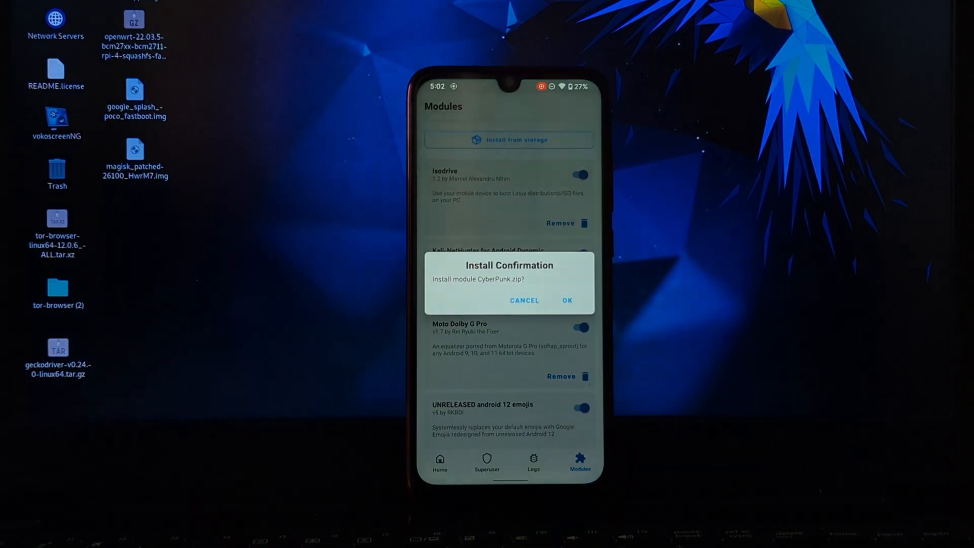
left_click(566, 300)
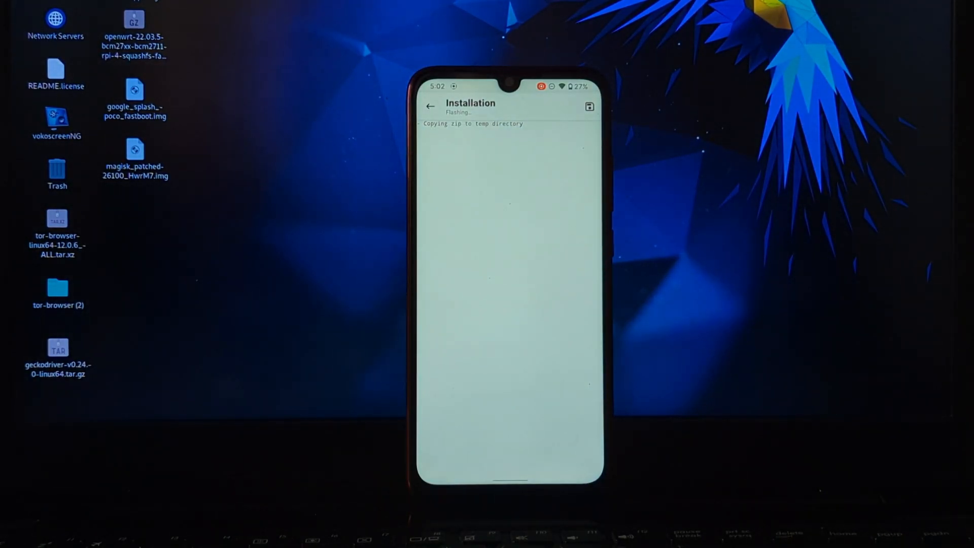